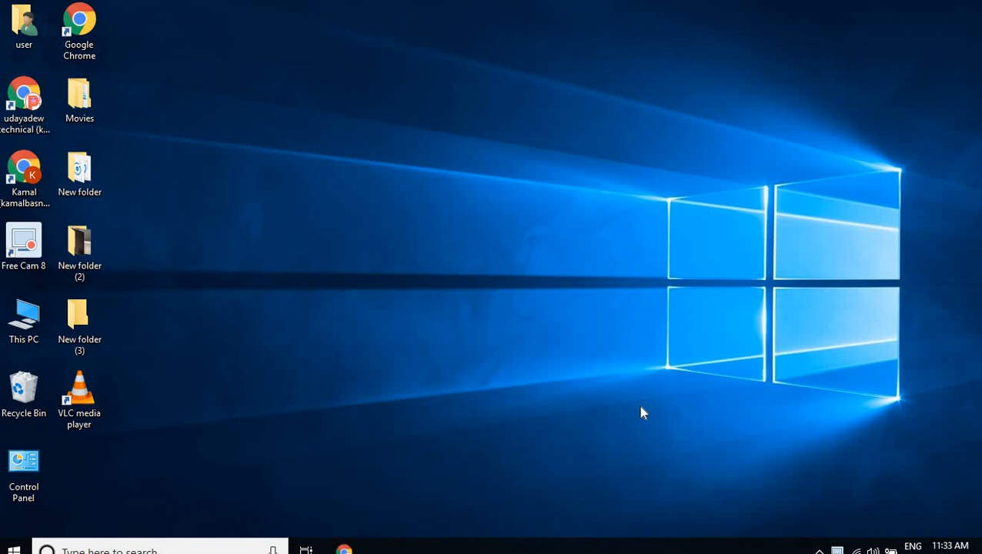
mouse_move(629, 420)
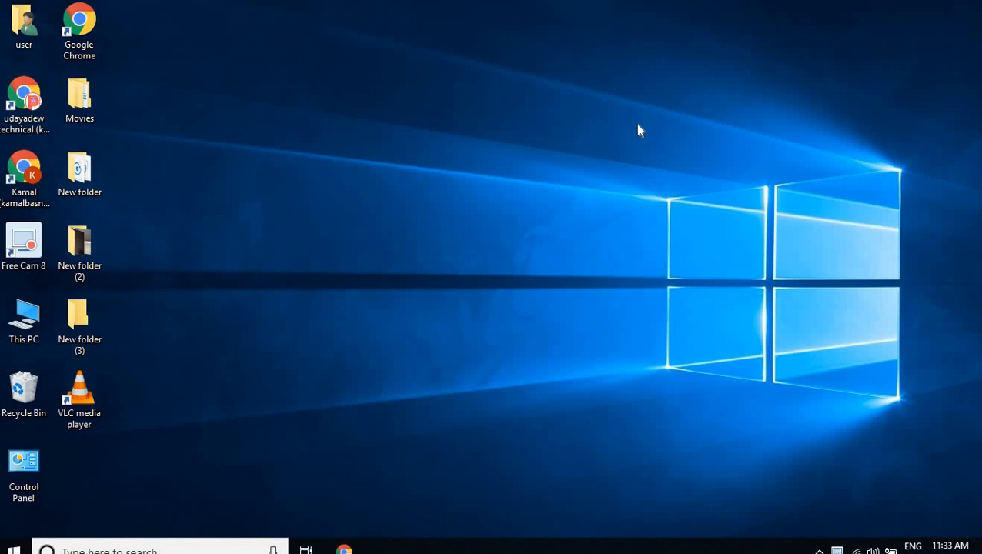
mouse_move(572, 133)
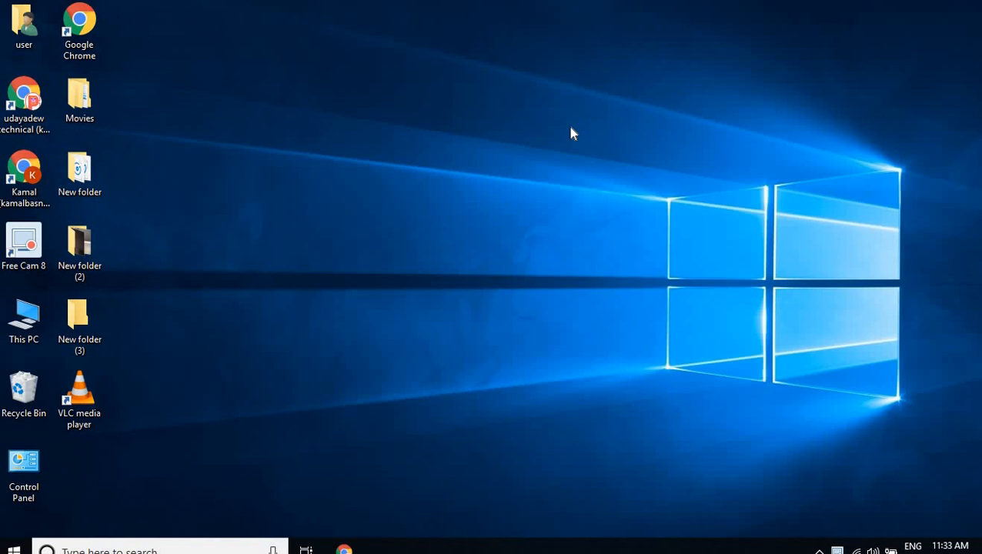
mouse_move(468, 94)
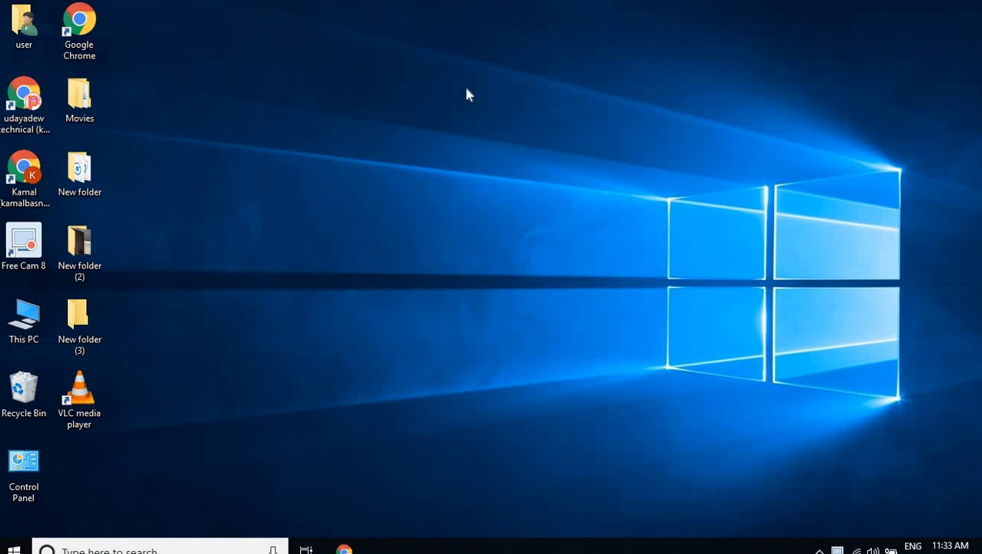
mouse_move(191, 123)
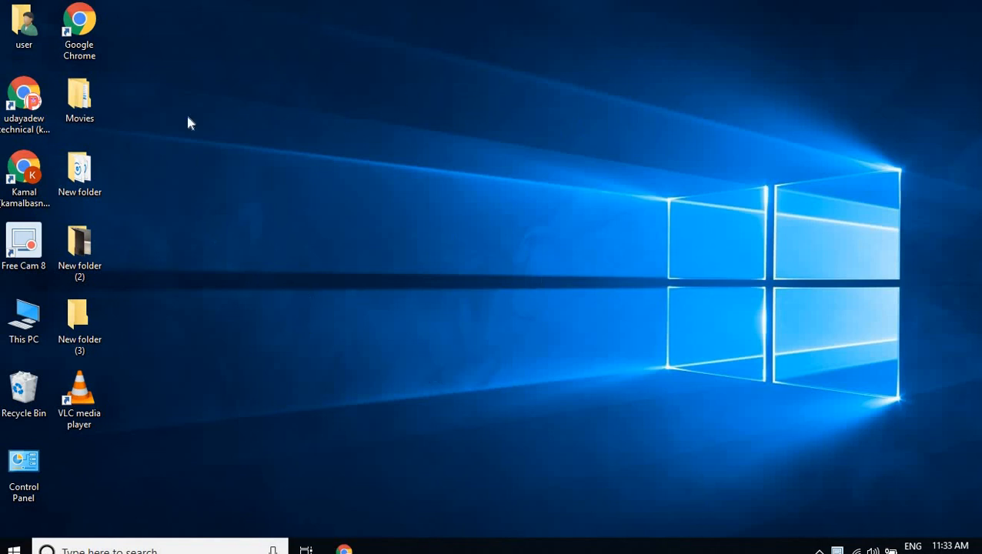
Step: Launch Chrome maximized and start loading YouTube from its New Tab shortcut tile
double_click(79, 25)
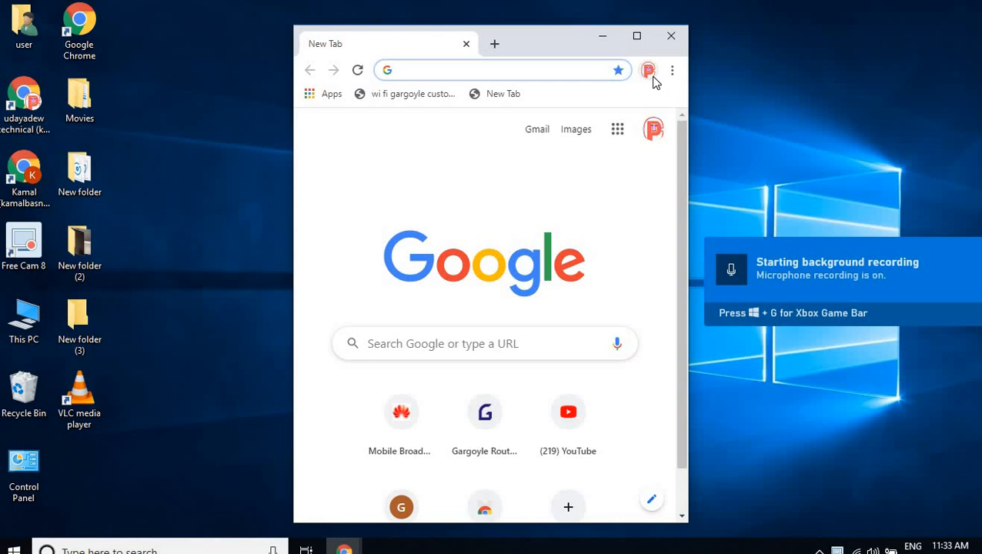
mouse_move(654, 128)
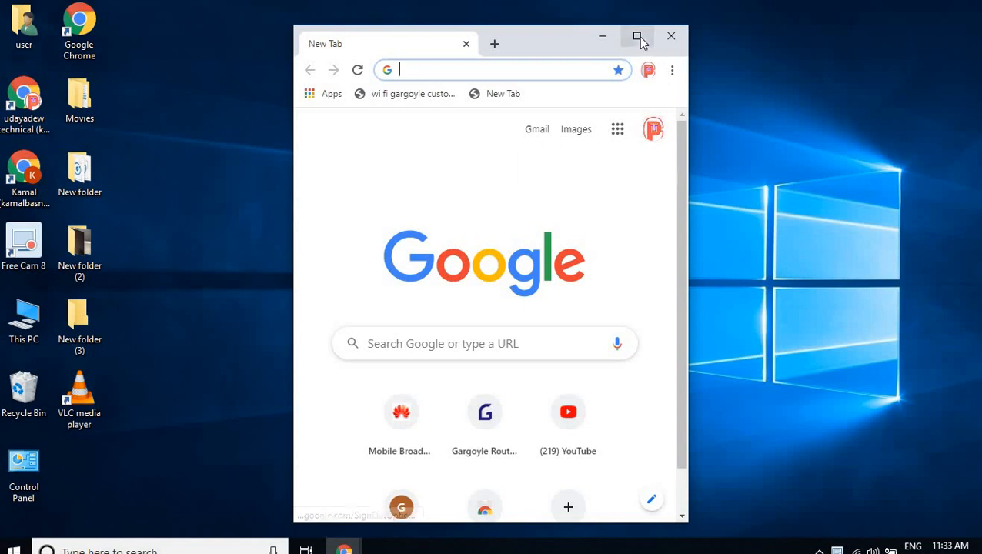
left_click(638, 36)
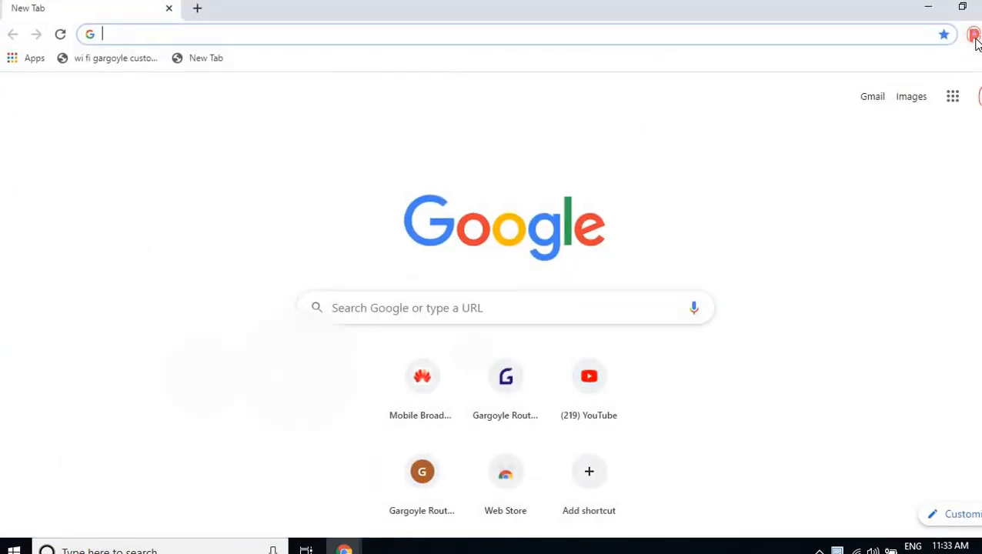
mouse_move(616, 367)
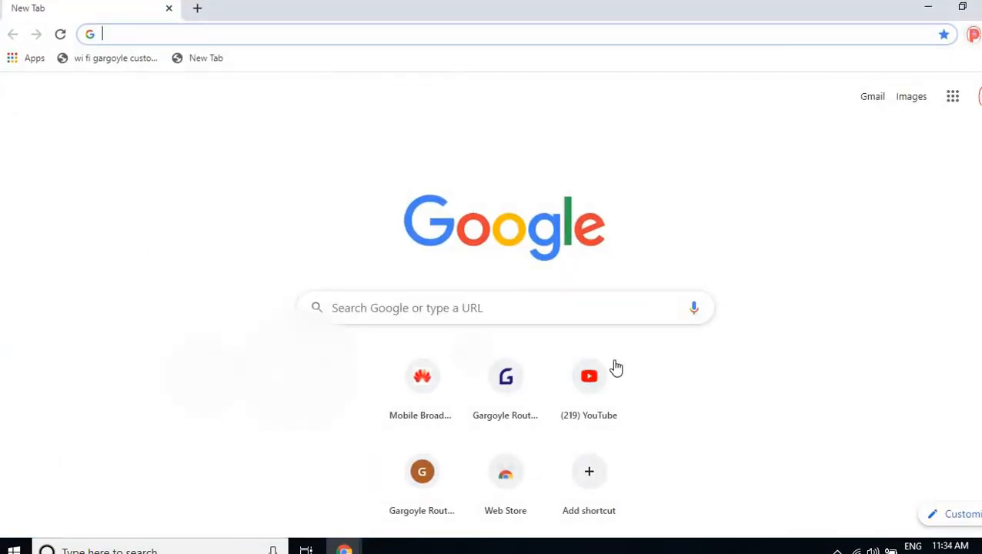
left_click(589, 377)
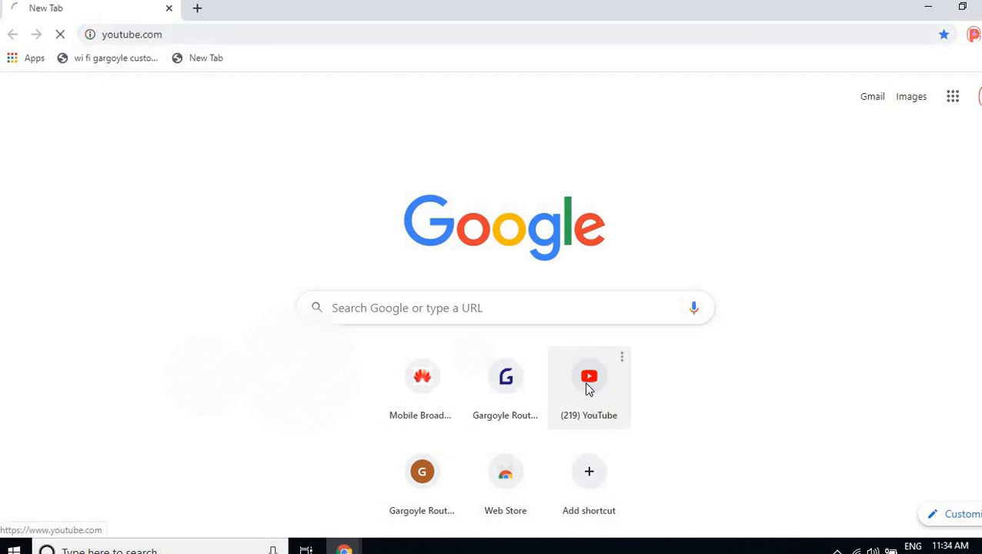
Step: Once the YouTube home page loads, open the profile avatar's account menu
left_click(588, 376)
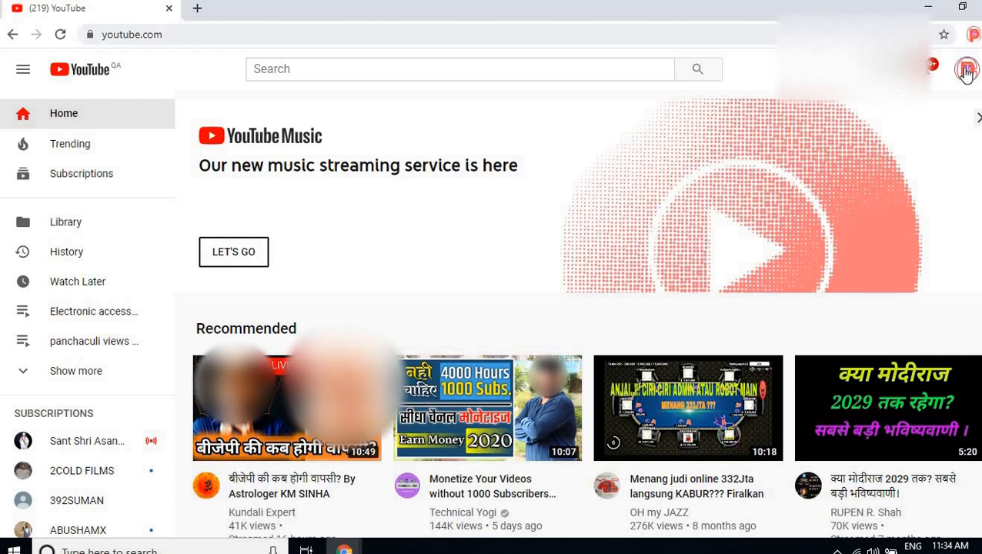
left_click(967, 69)
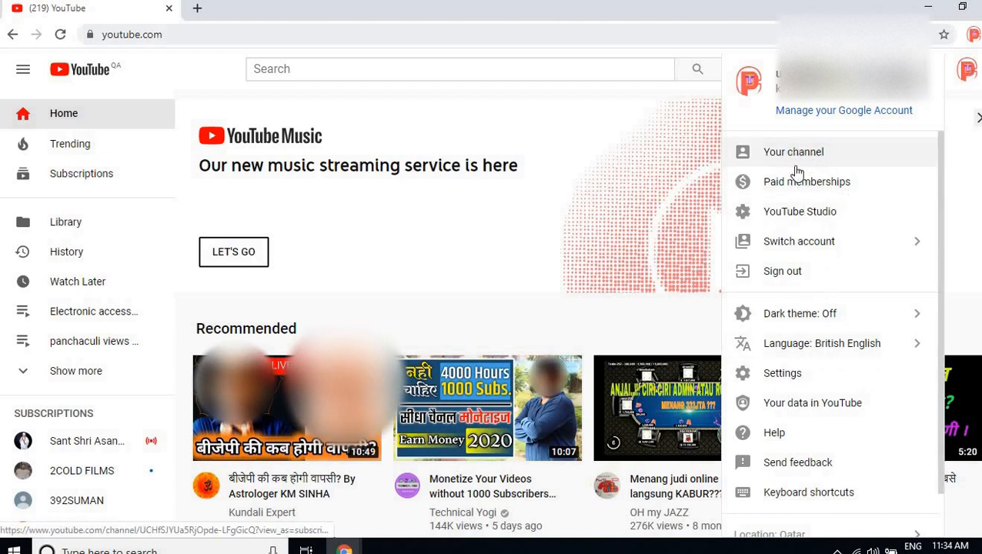
mouse_move(810, 240)
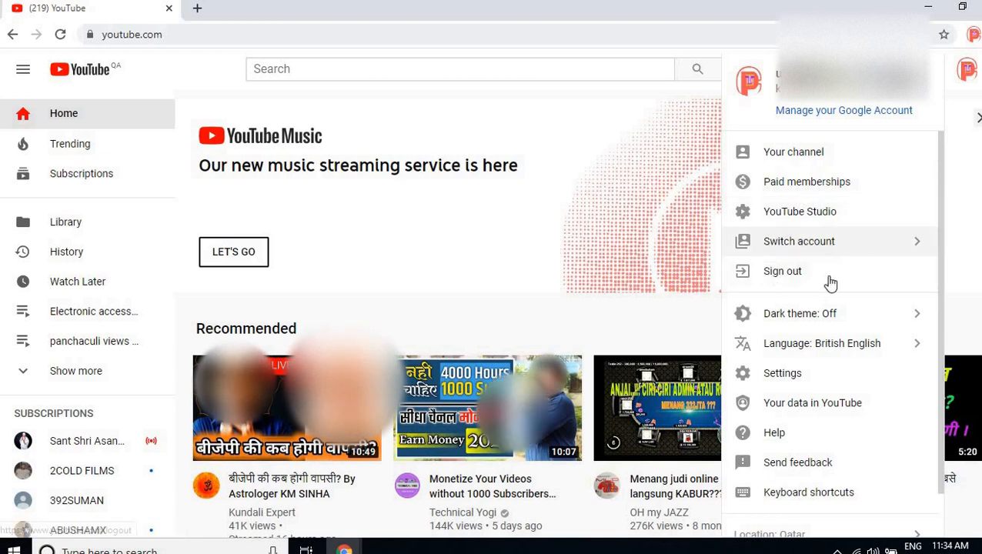
mouse_move(783, 373)
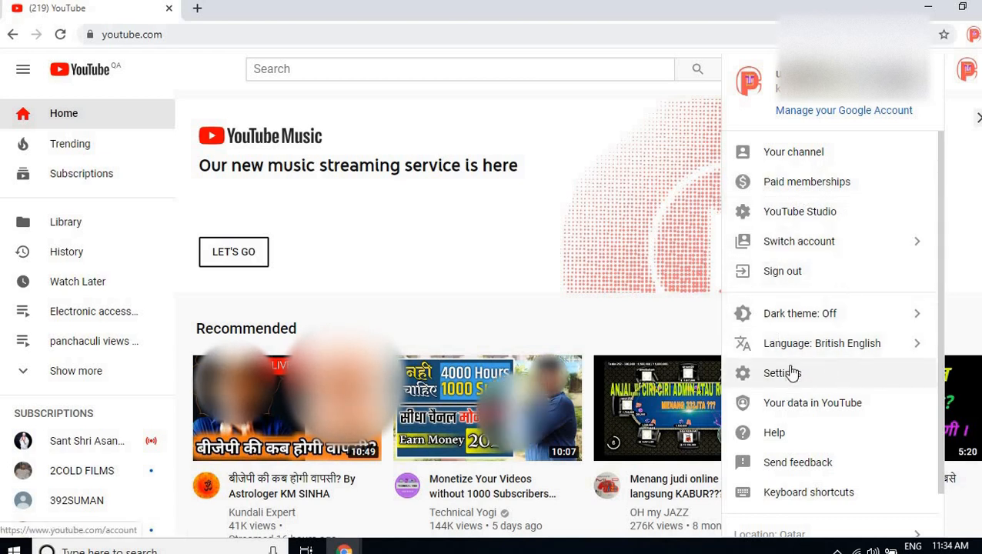
mouse_move(791, 377)
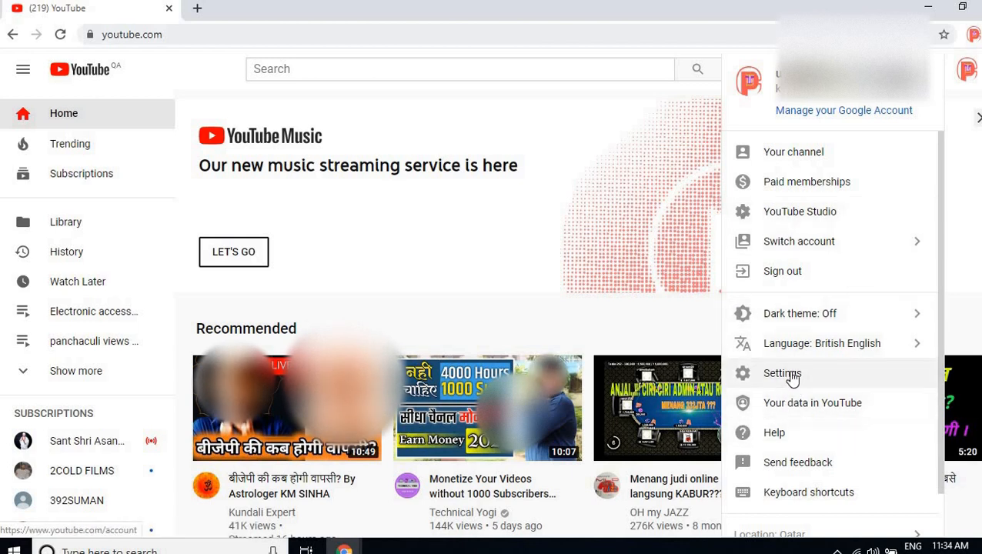
Step: Choose Settings from the account menu to reach the Account section
left_click(782, 373)
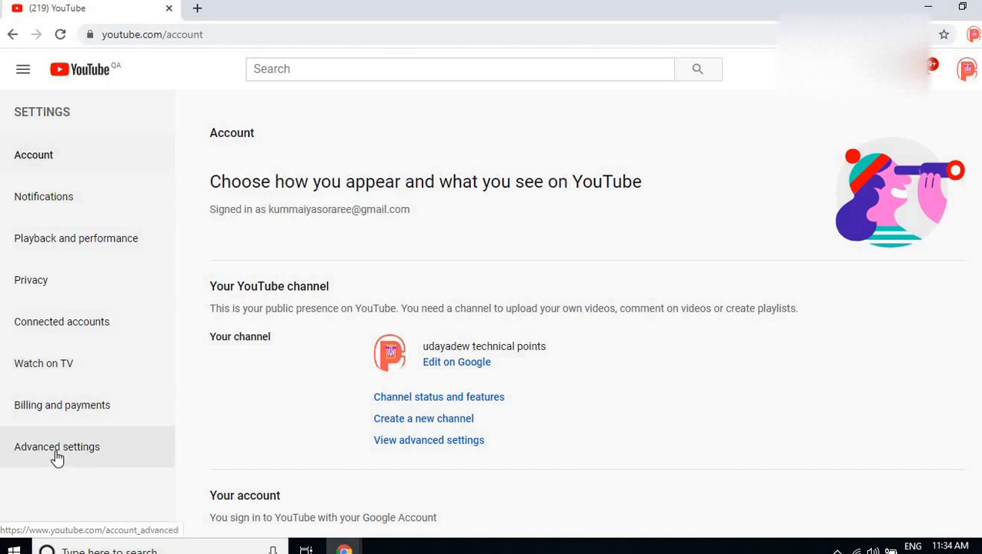
mouse_move(80, 454)
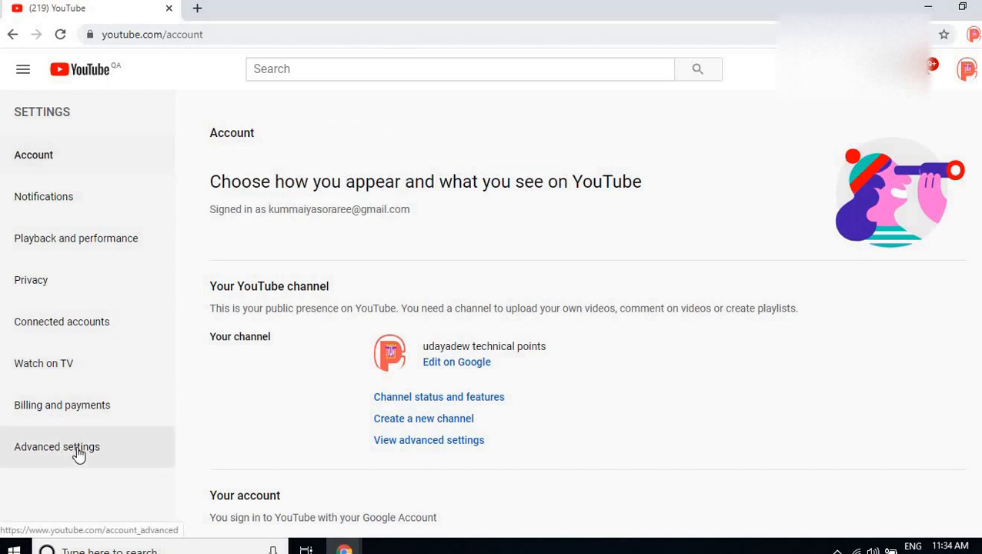
left_click(57, 447)
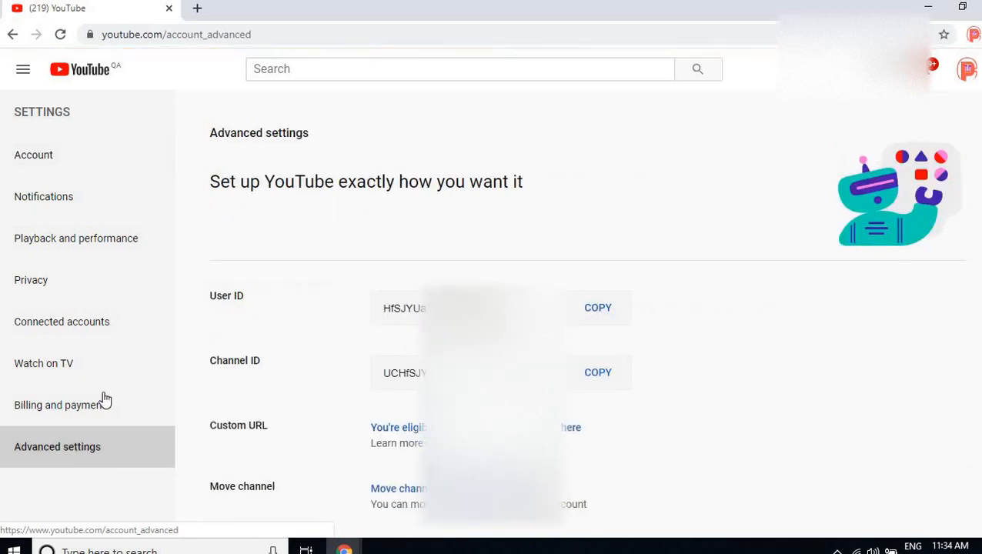
mouse_move(625, 231)
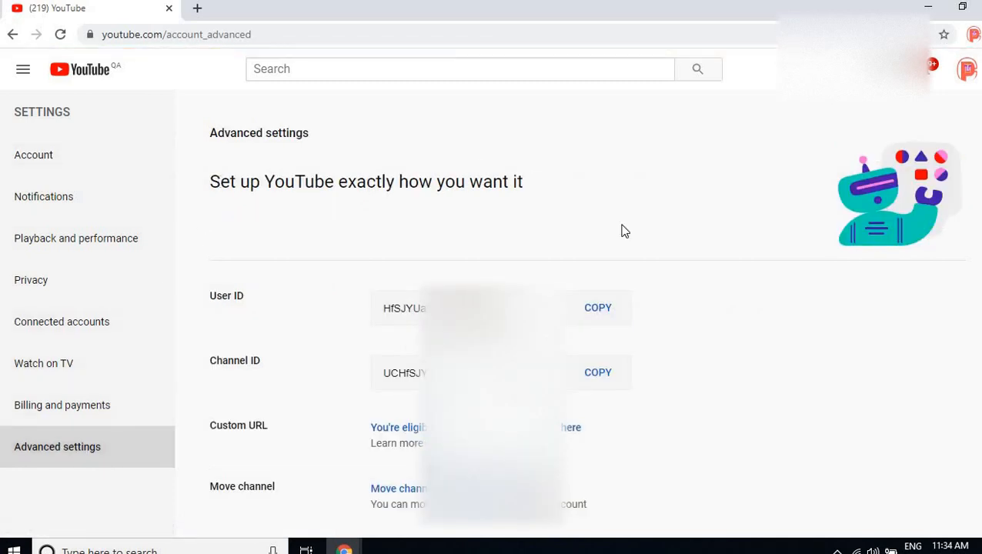
mouse_move(235, 306)
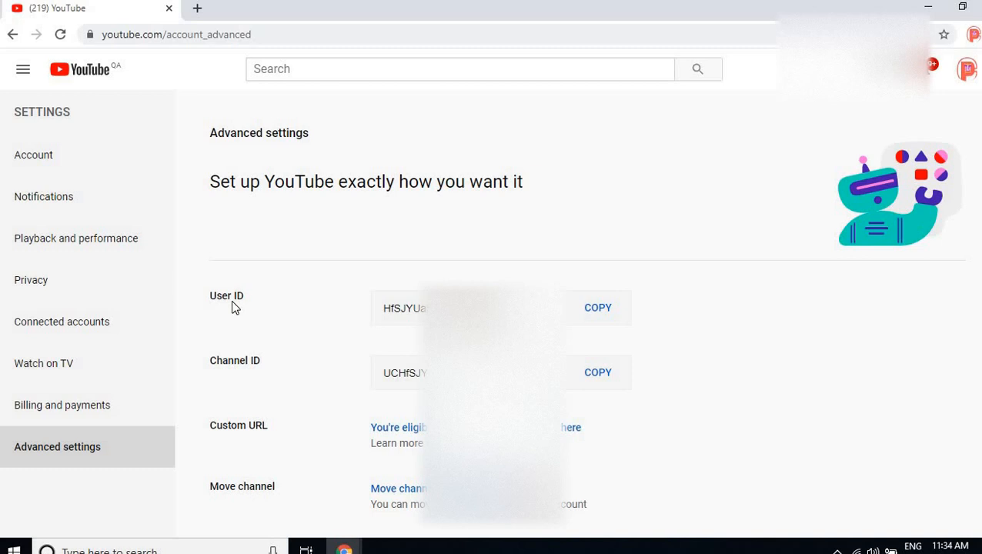
mouse_move(236, 424)
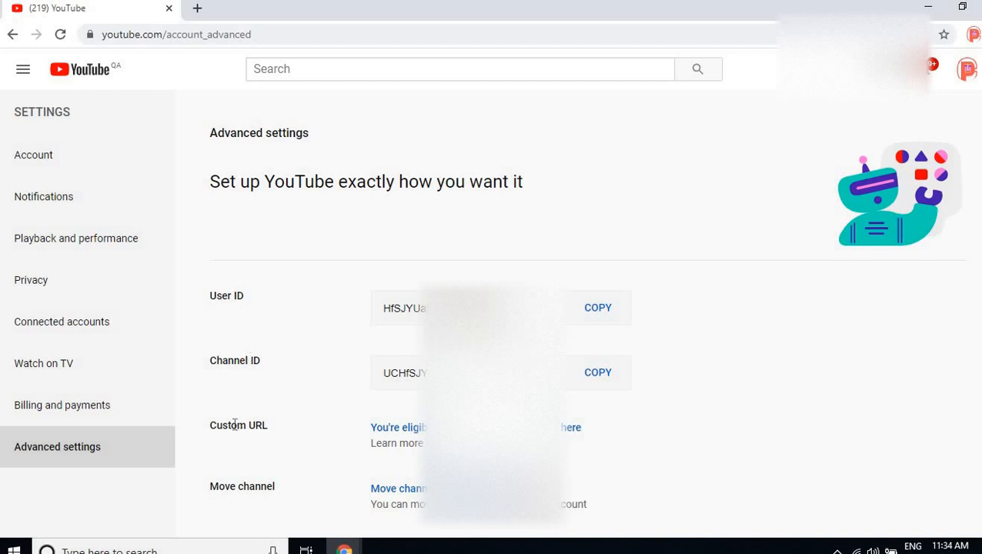
mouse_move(268, 416)
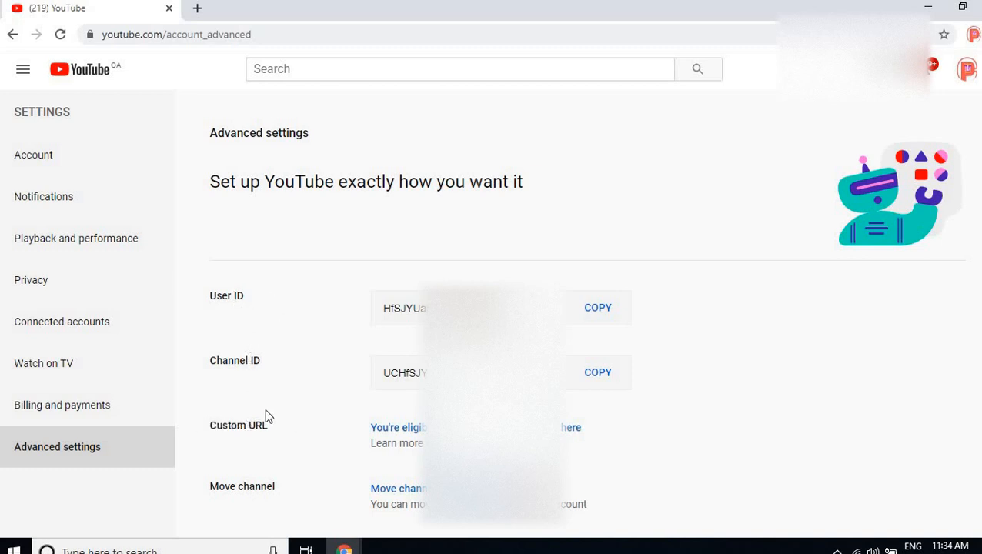
mouse_move(276, 427)
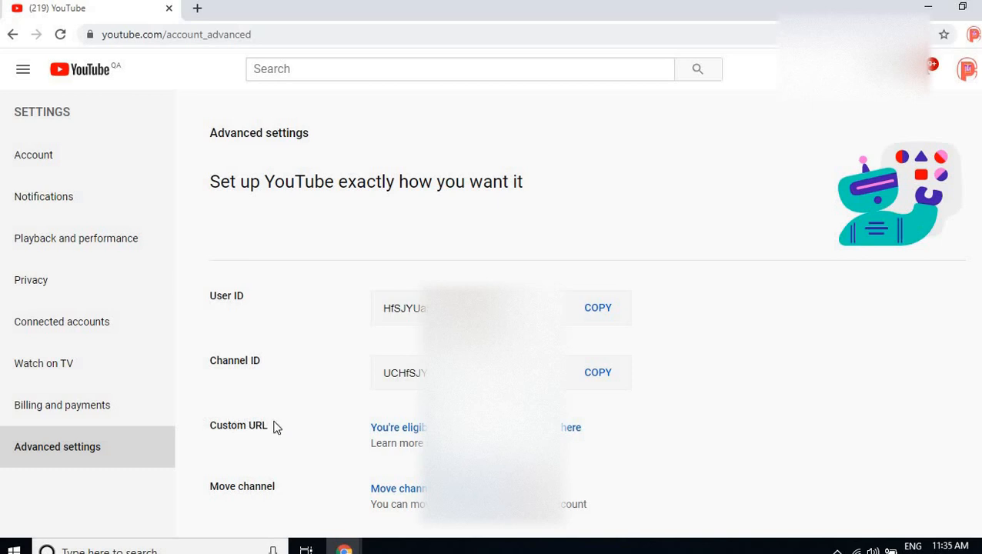
mouse_move(320, 267)
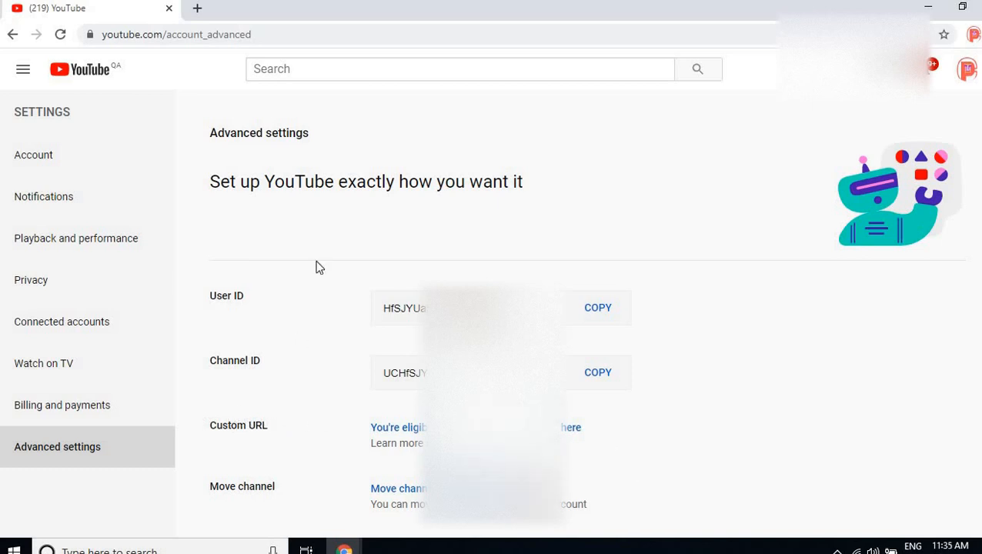
mouse_move(569, 482)
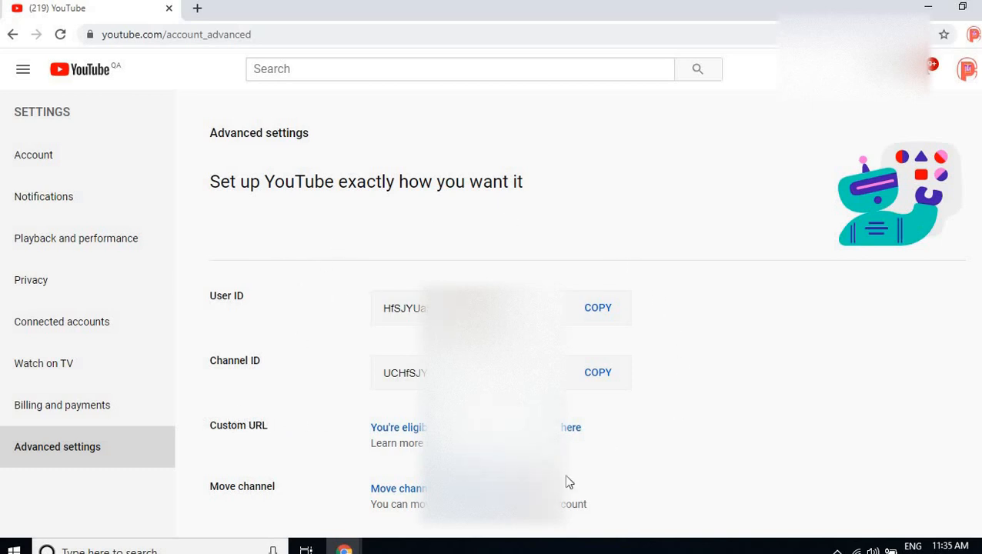
mouse_move(637, 433)
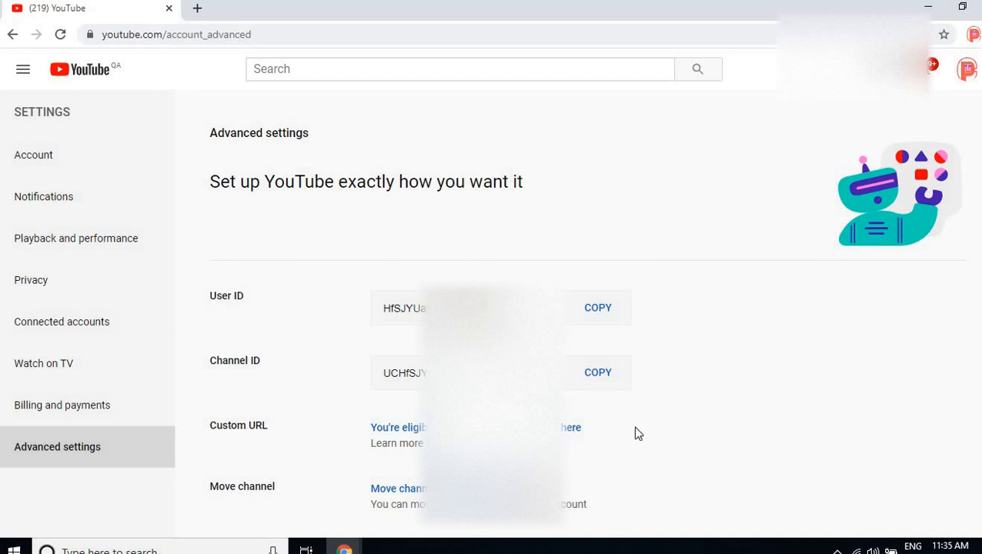
mouse_move(677, 293)
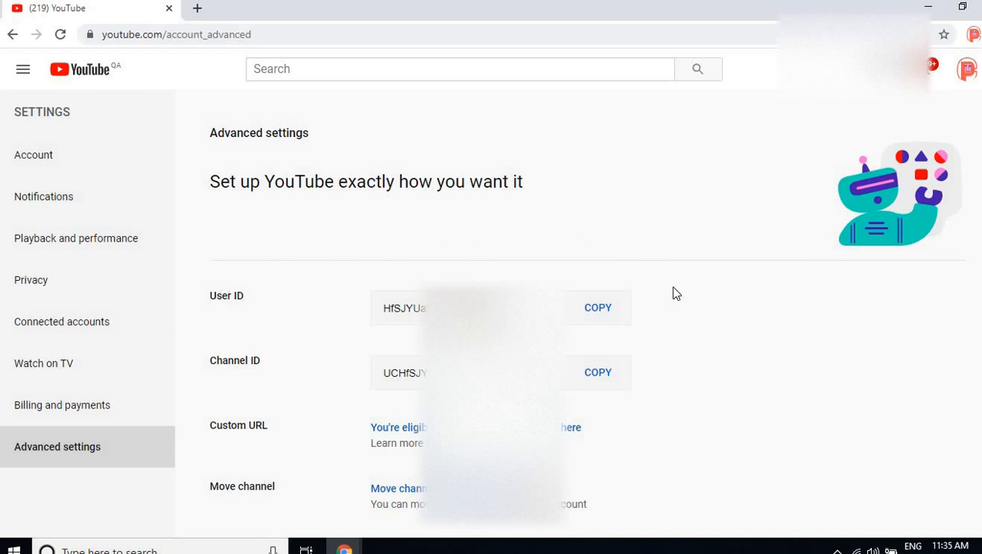
mouse_move(754, 261)
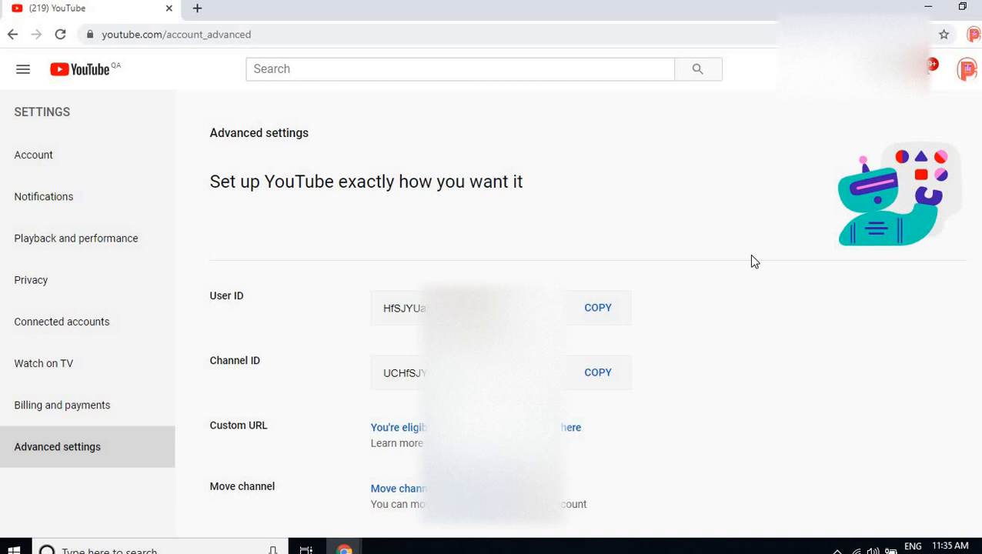
mouse_move(725, 225)
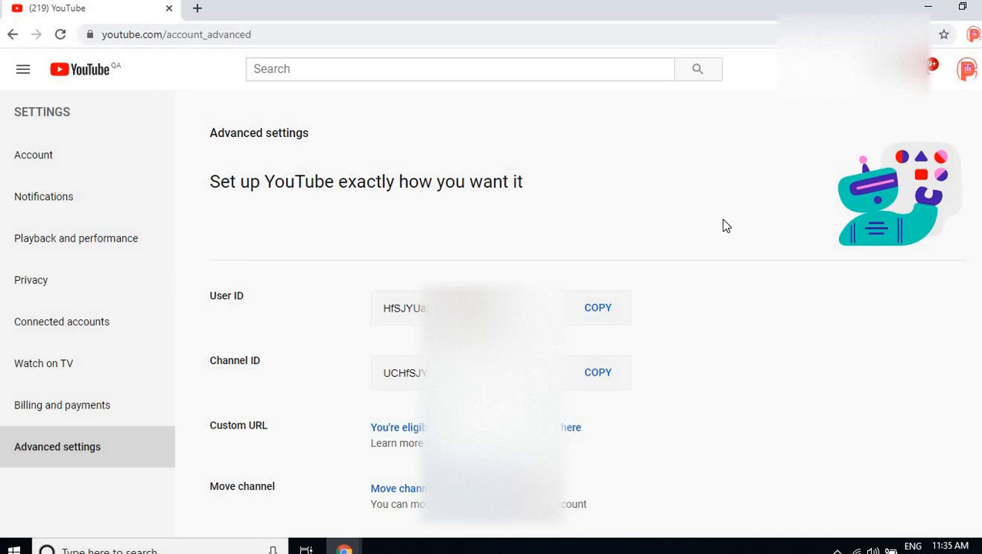
left_click(12, 34)
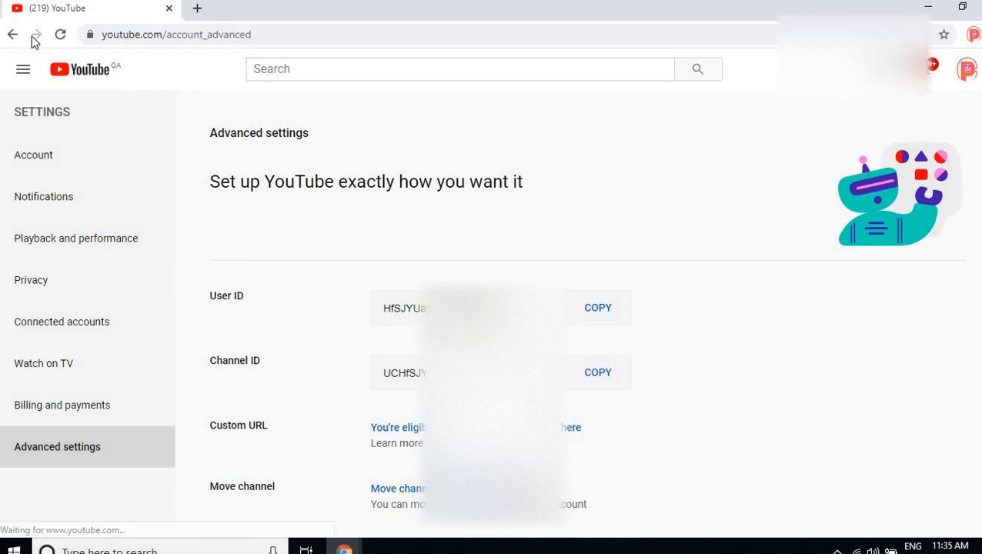
mouse_move(13, 34)
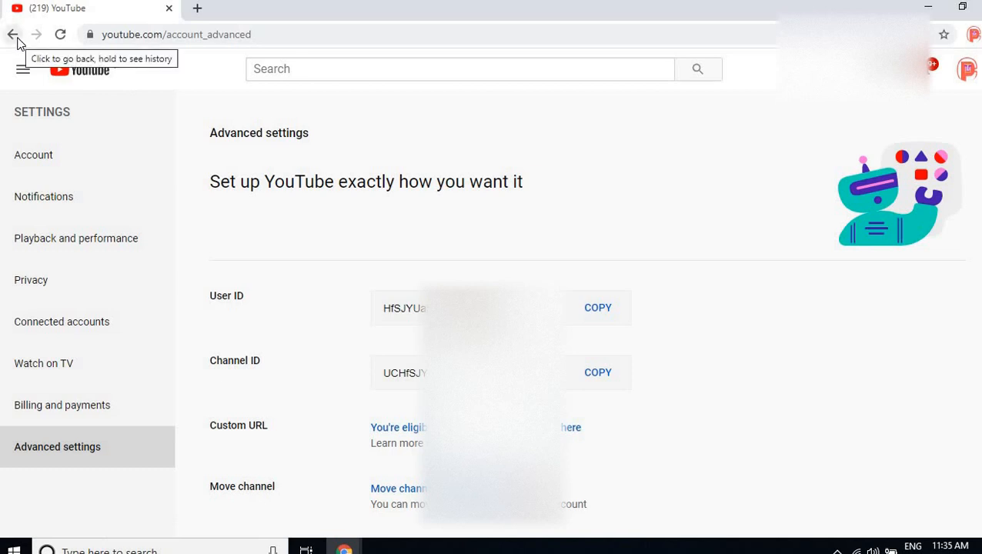
mouse_move(816, 134)
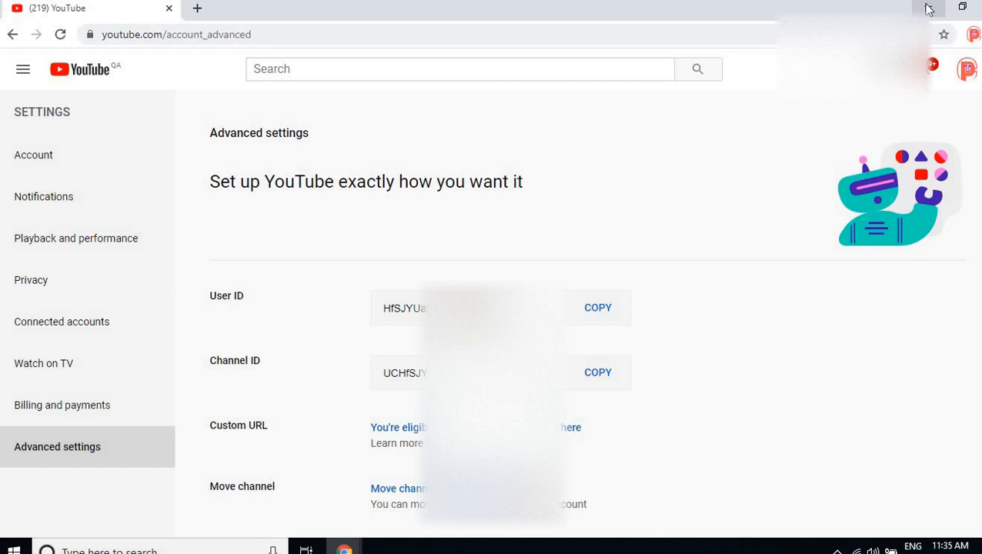
mouse_move(930, 9)
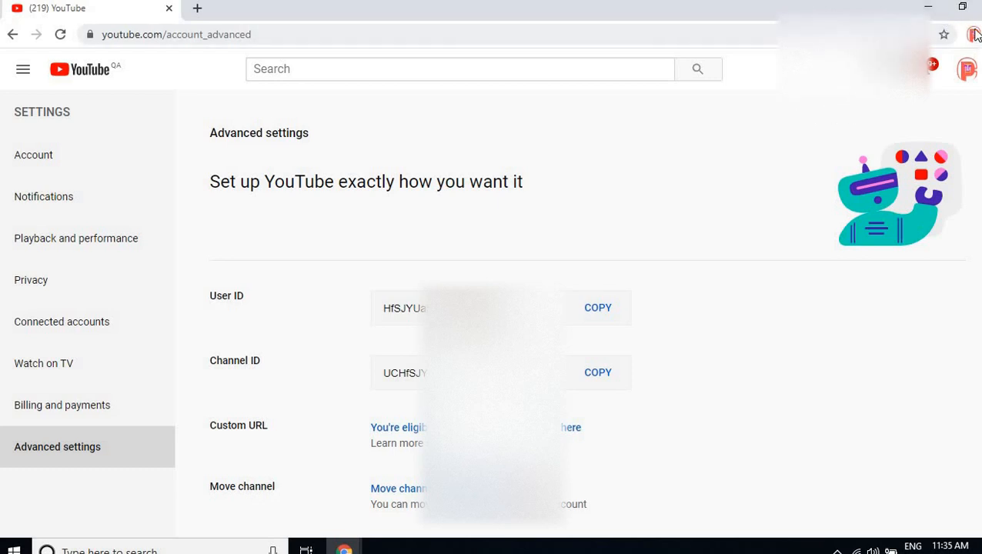
mouse_move(977, 42)
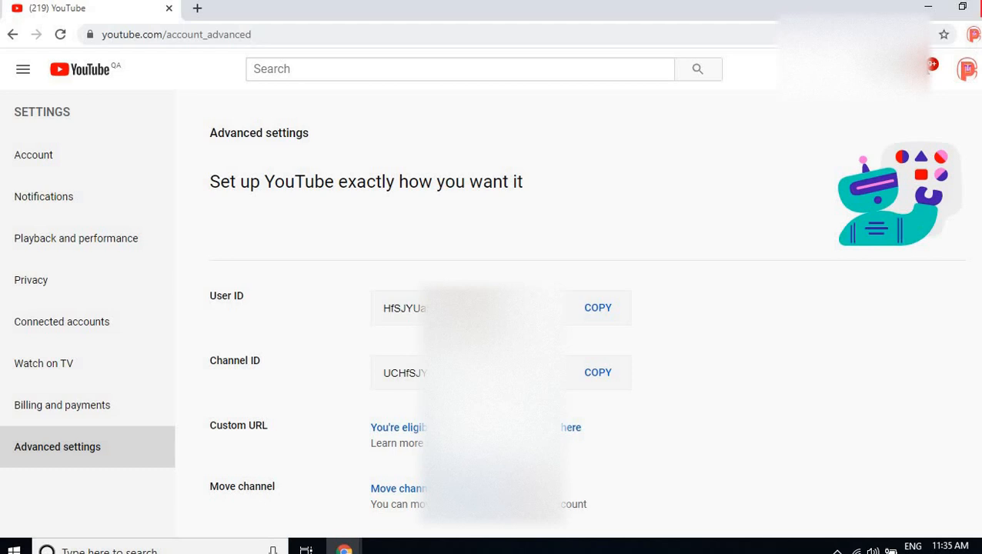
mouse_move(916, 205)
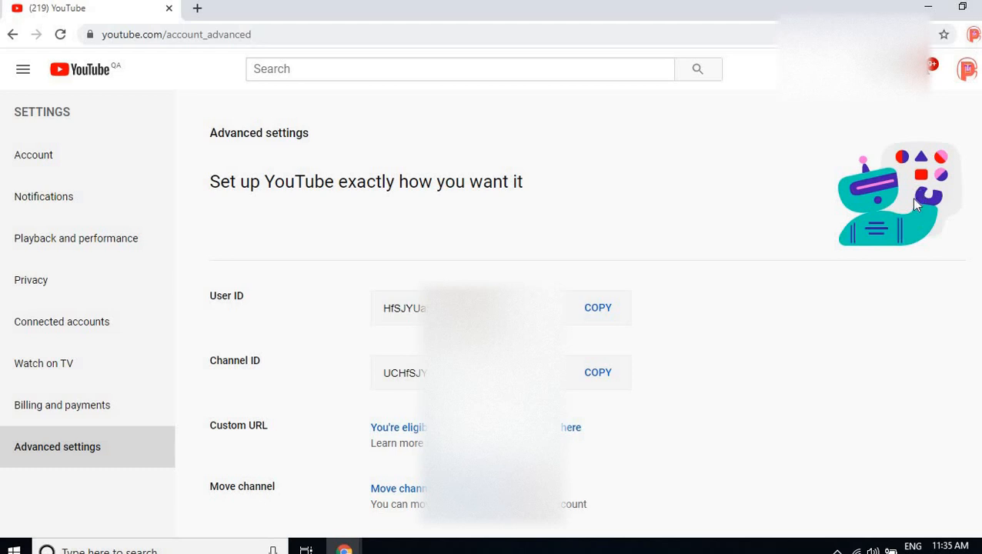